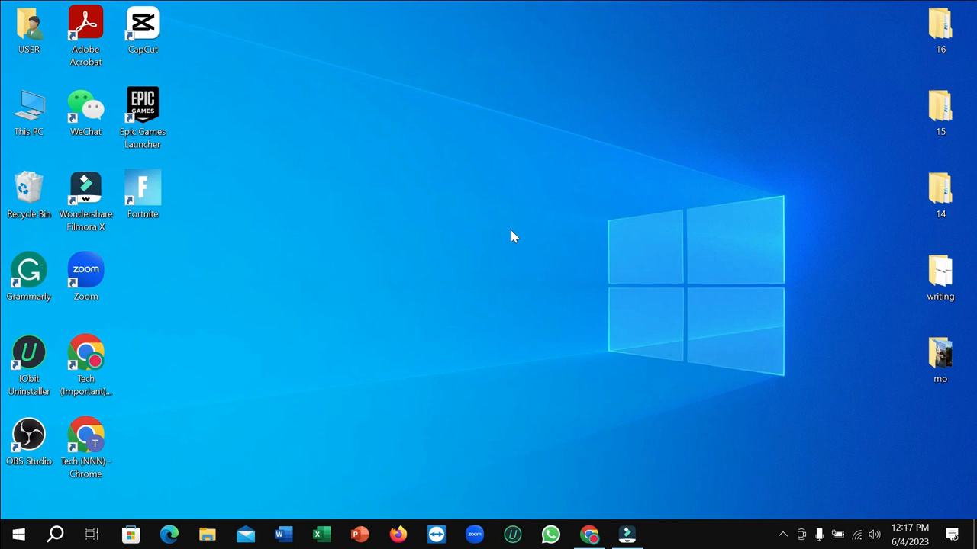
mouse_move(128, 514)
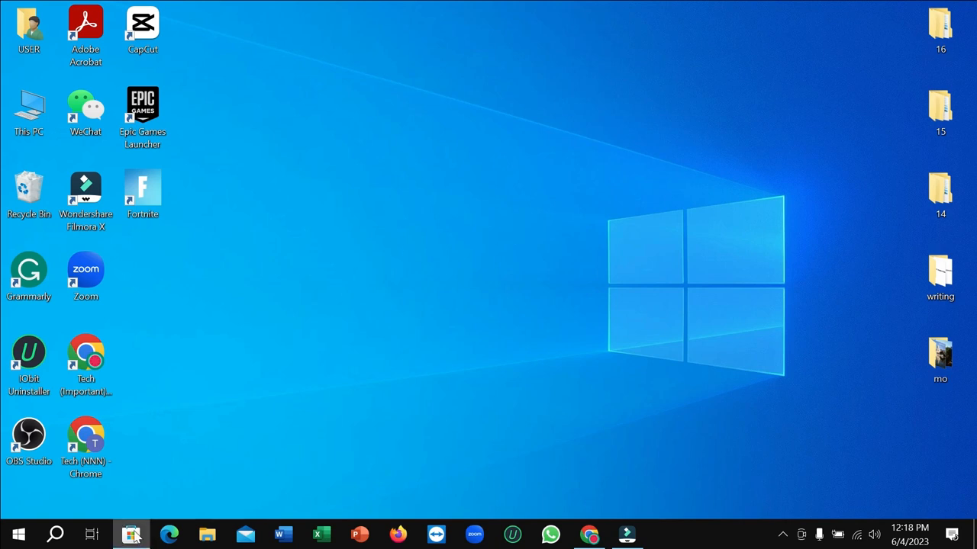
Launch Microsoft Store from the taskbar so its home page begins loading
left_click(131, 534)
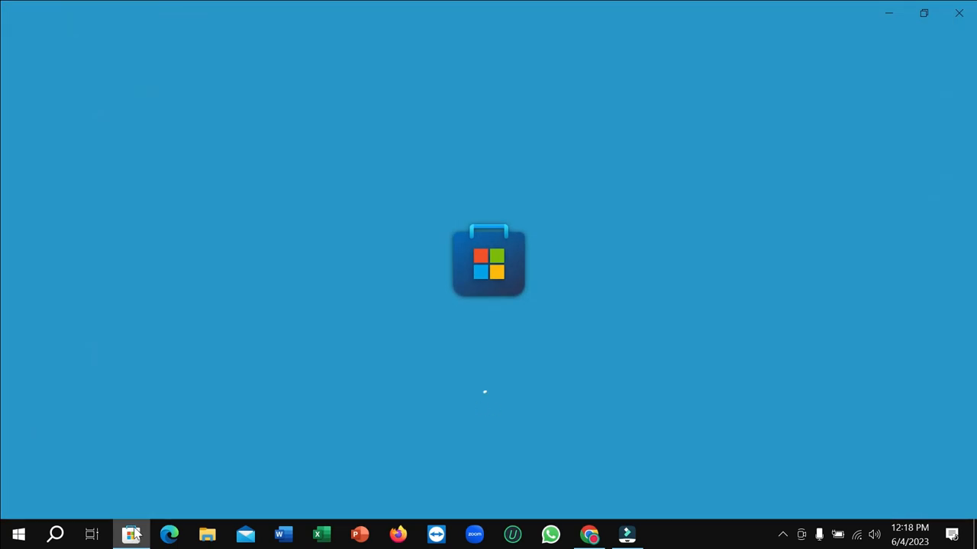
mouse_move(205, 479)
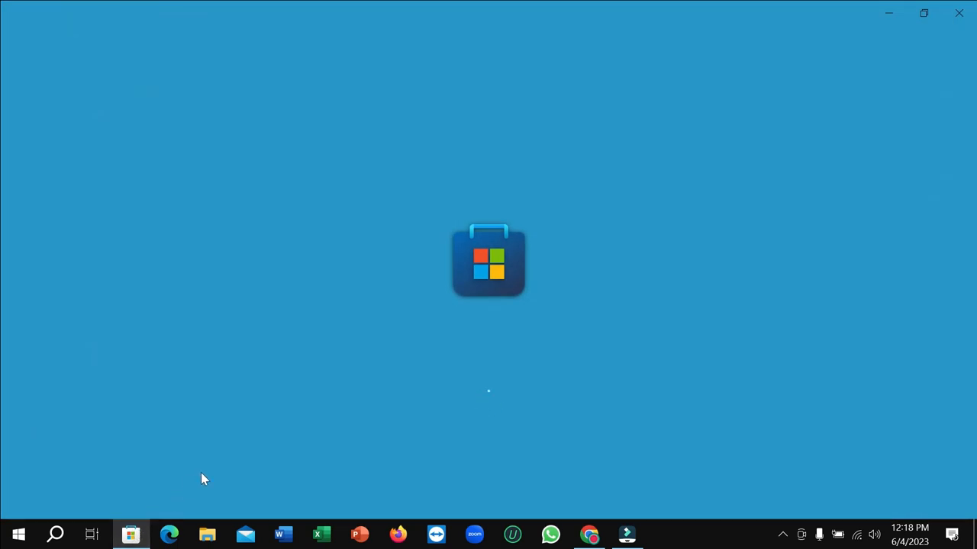
mouse_move(400, 343)
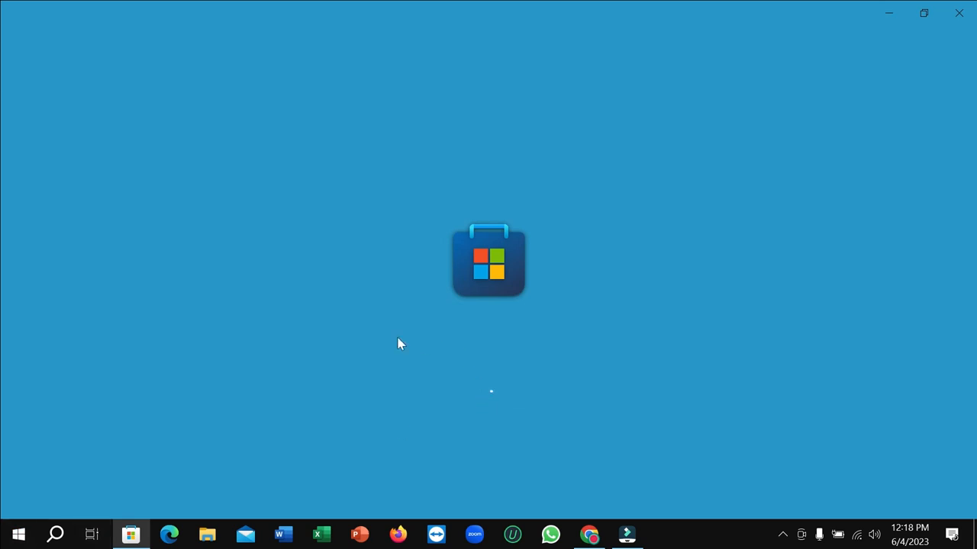
mouse_move(361, 405)
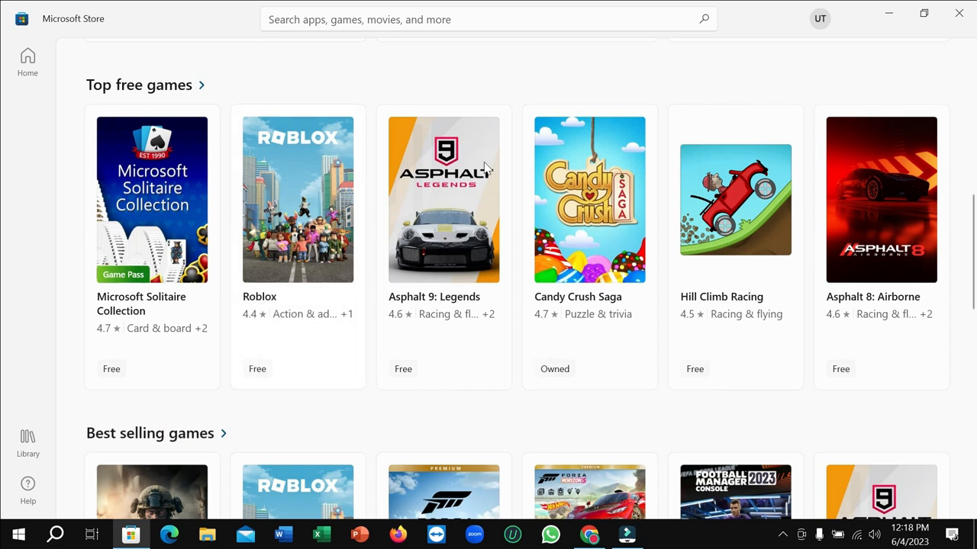
Search the store for 'candy crush' and review the results with Candy Crush Saga on top
left_click(488, 18)
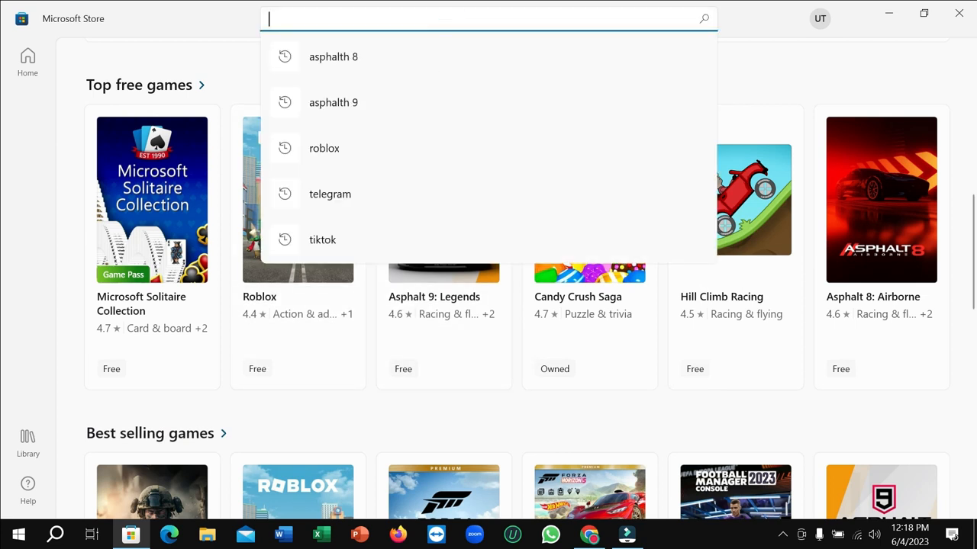
type("candy crush")
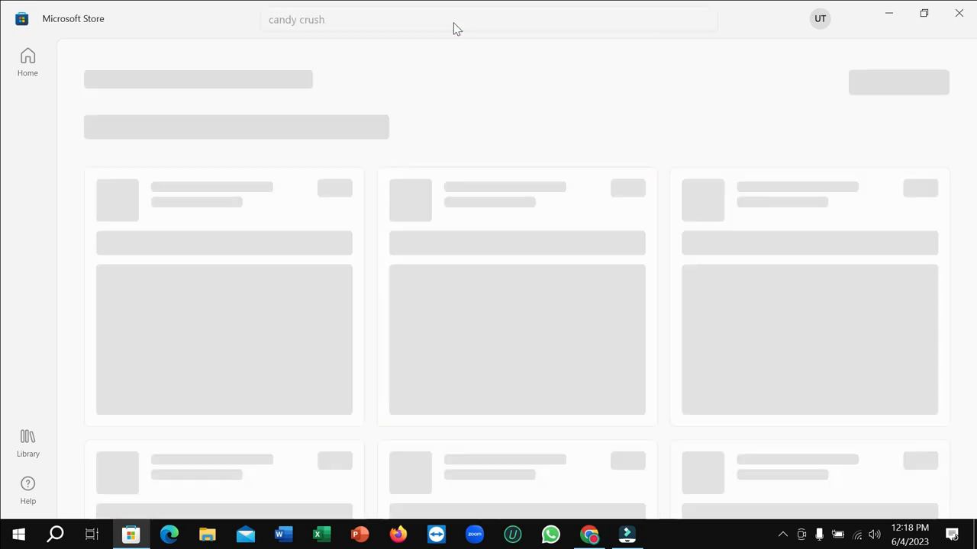
left_click(481, 19)
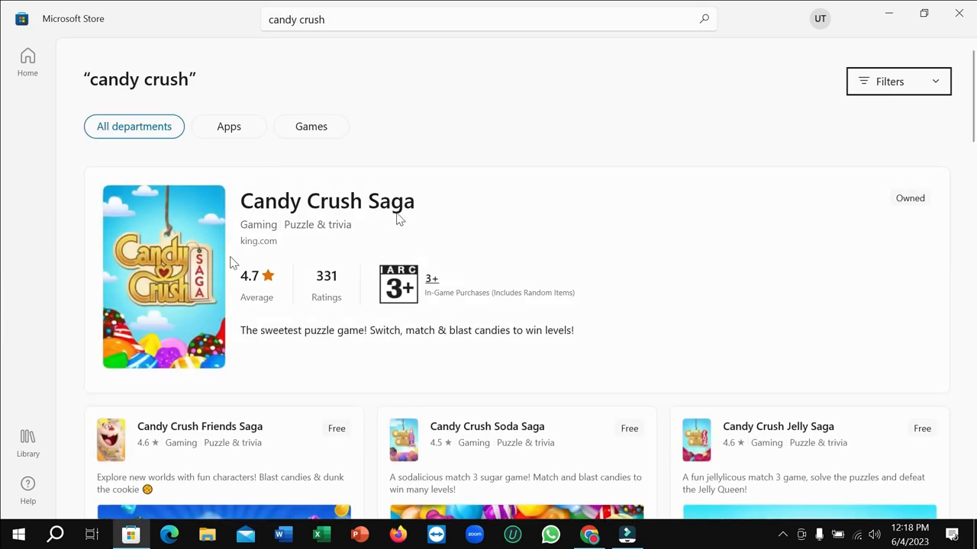
scroll("down", 3)
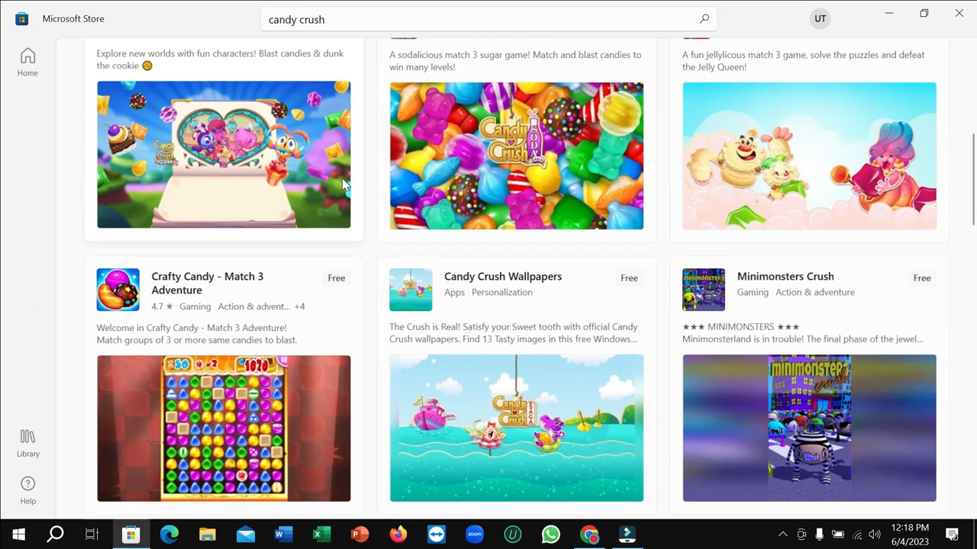
scroll("up", 3)
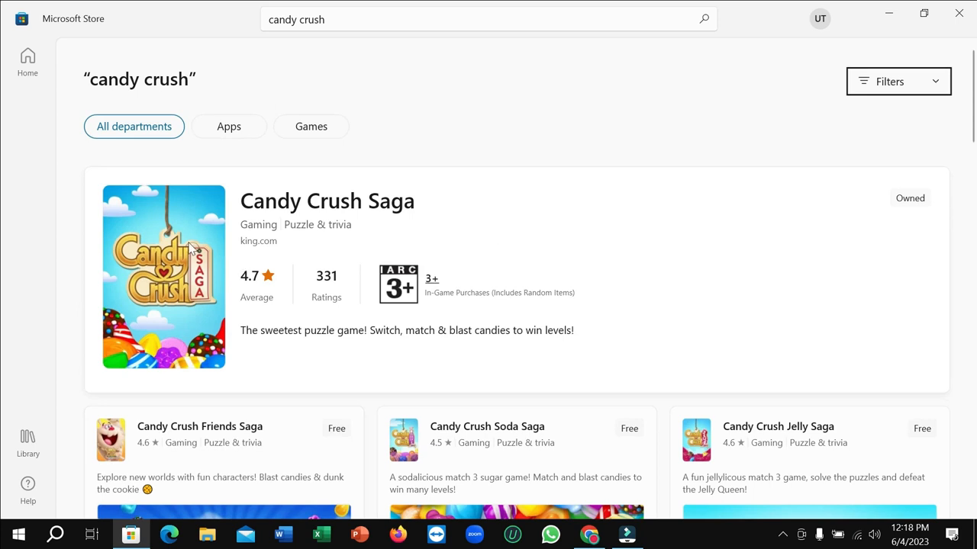
Open the Candy Crush Saga result to reach its product page with the Install button
left_click(327, 202)
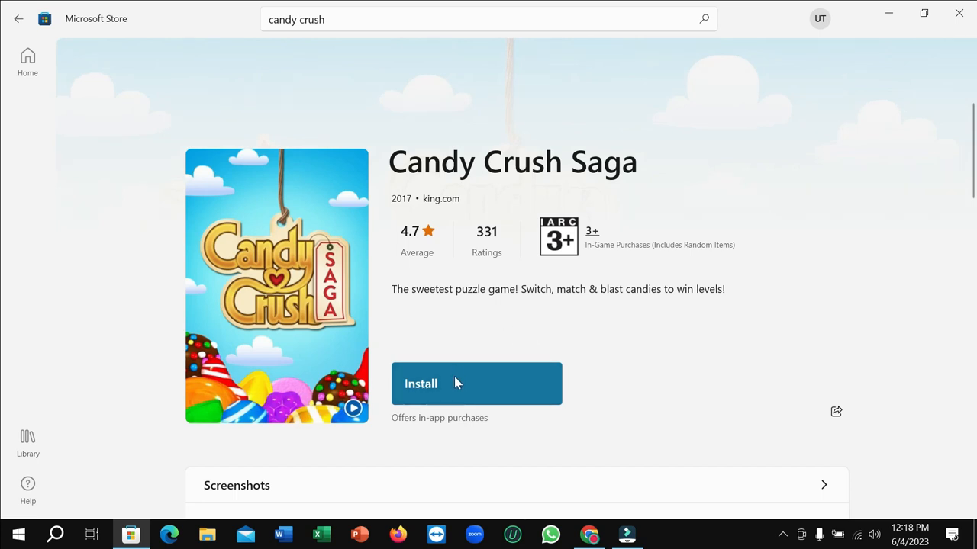
mouse_move(738, 337)
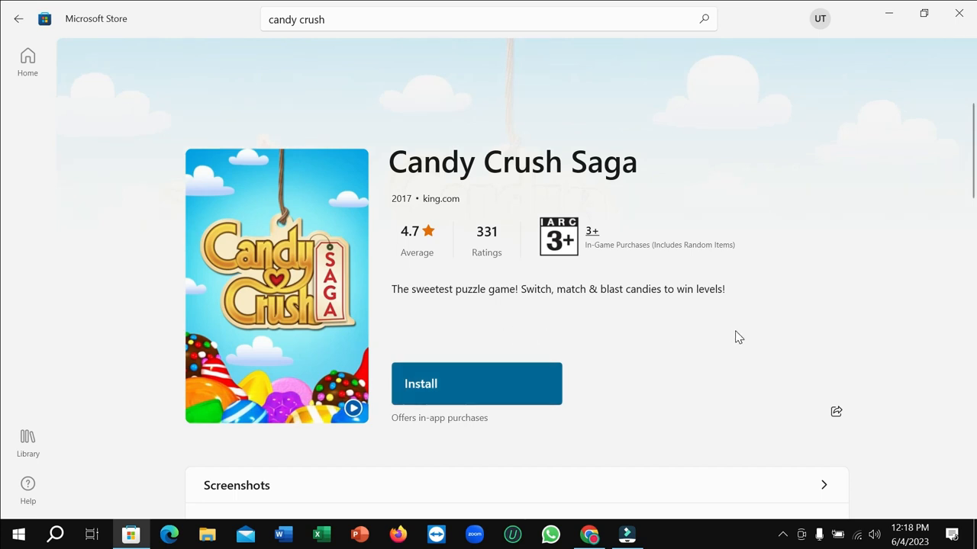